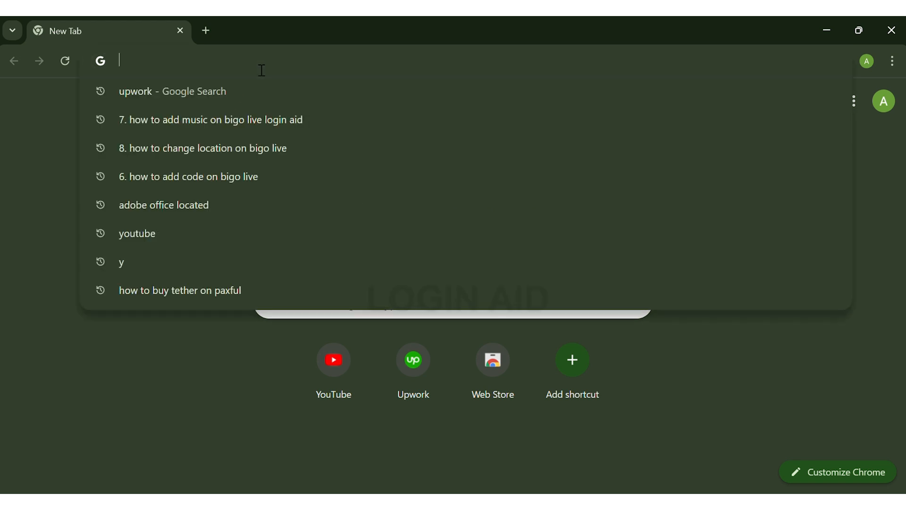
# Go to upwork.com to land on the freelancer find-work home page
pyautogui.write('upwork.com/nx/find-work/best-matches')
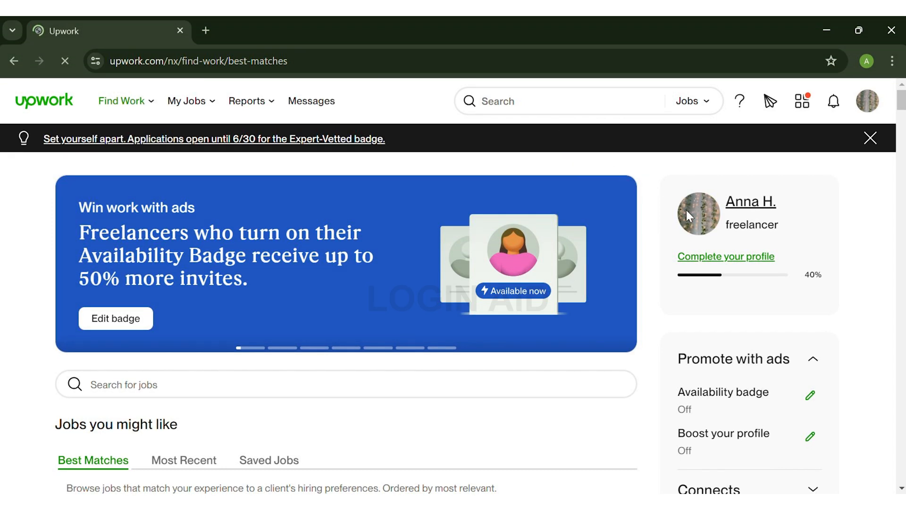
pyautogui.moveTo(662, 269)
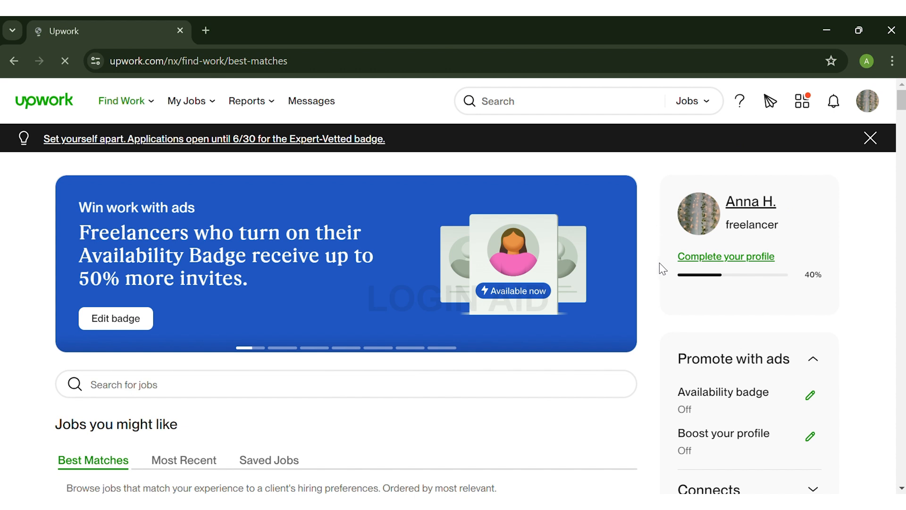
pyautogui.moveTo(653, 274)
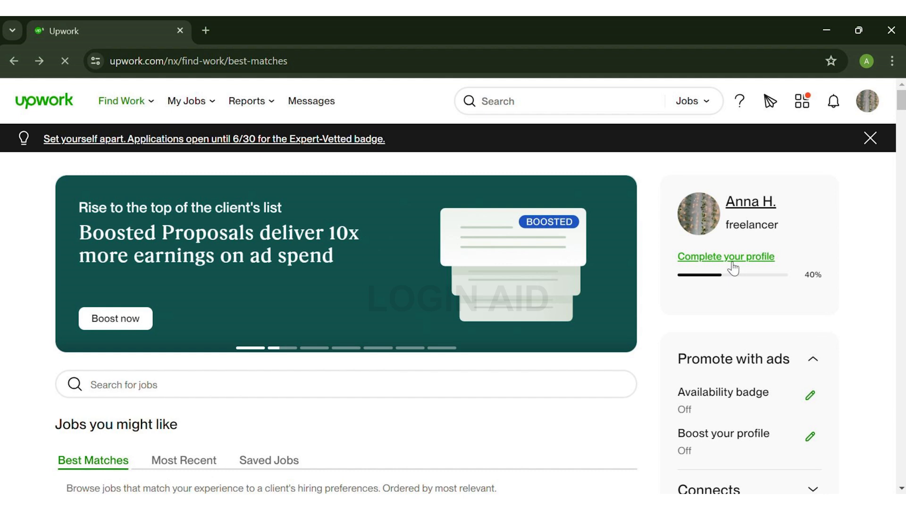
# Open the Complete your profile checklist from the right-hand profile card
pyautogui.click(726, 255)
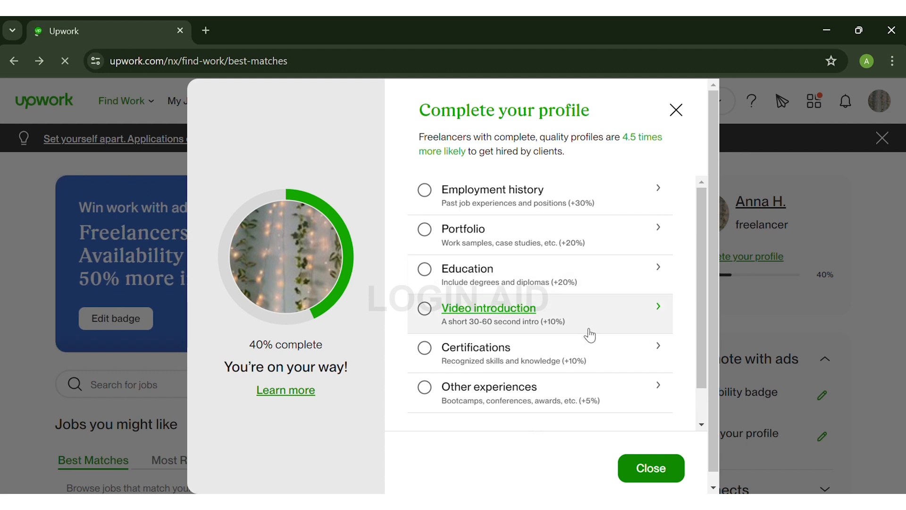
pyautogui.moveTo(581, 353)
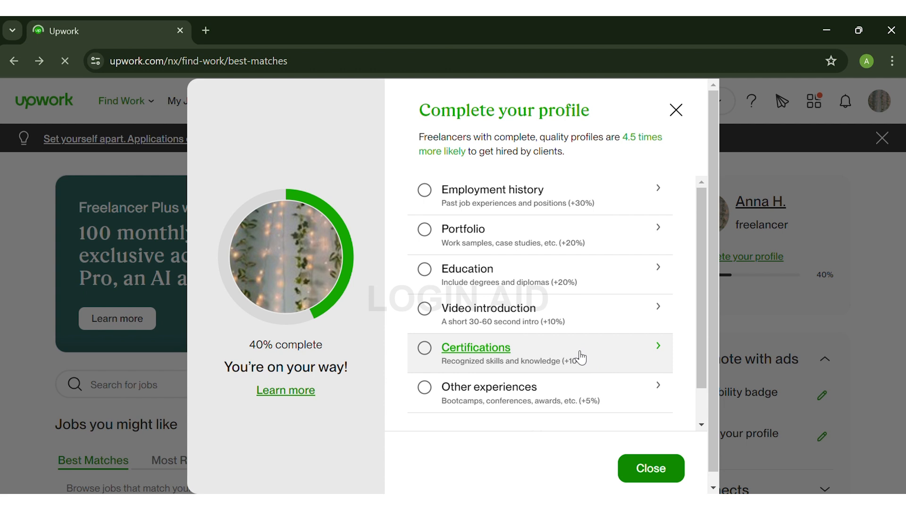
# Start adding a certification and filter the certificate list by 'bus'
pyautogui.click(476, 348)
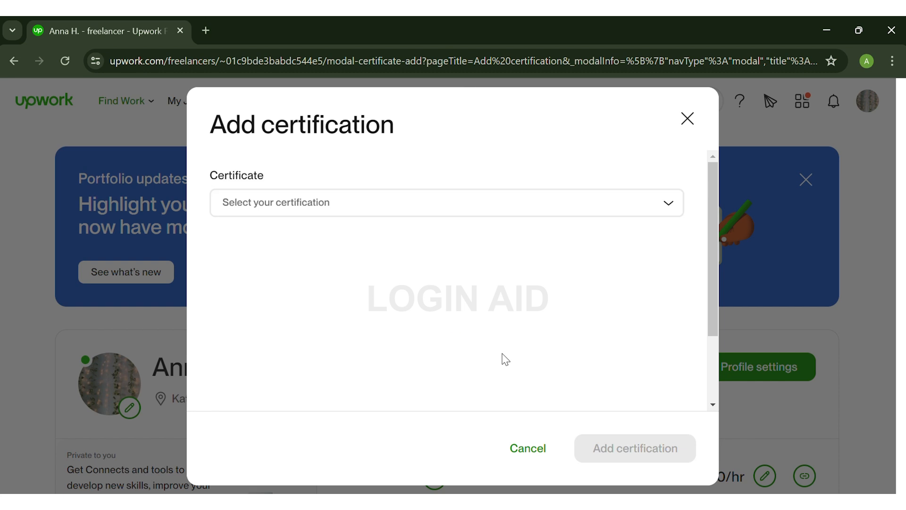
pyautogui.moveTo(500, 204)
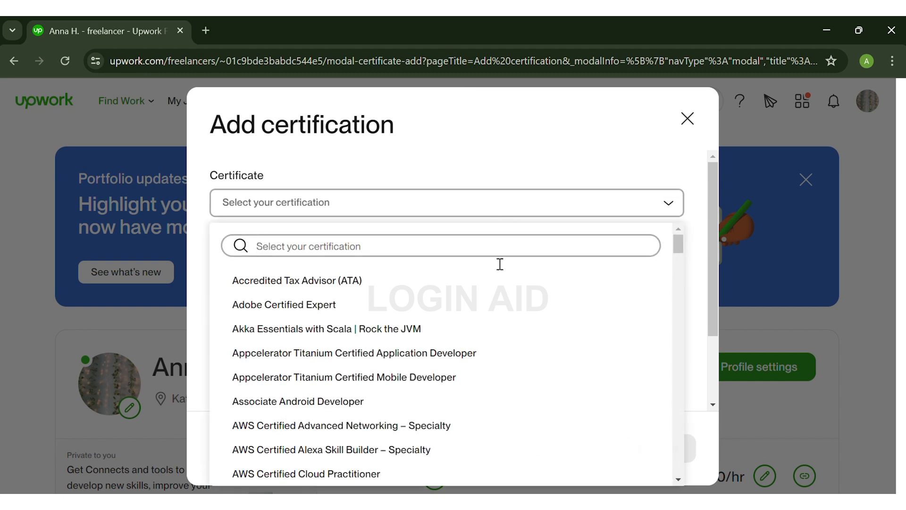
pyautogui.scroll(-3)
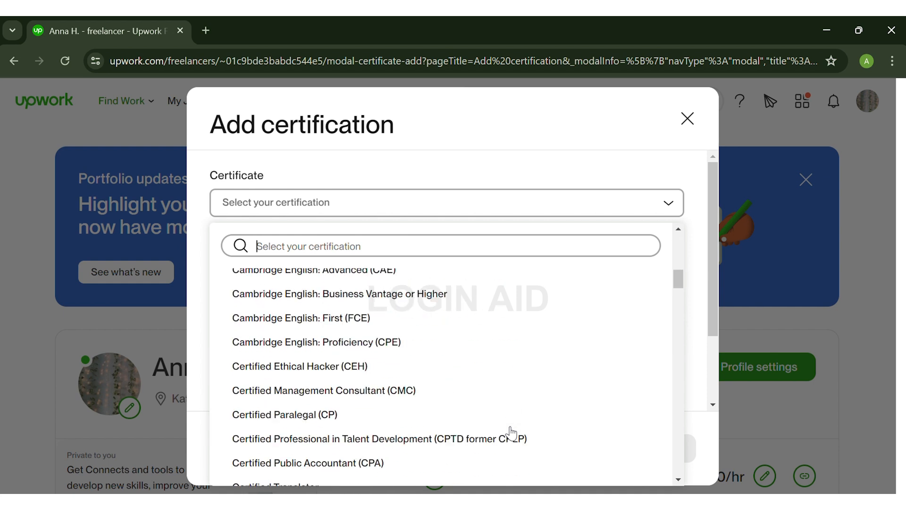
pyautogui.scroll(3)
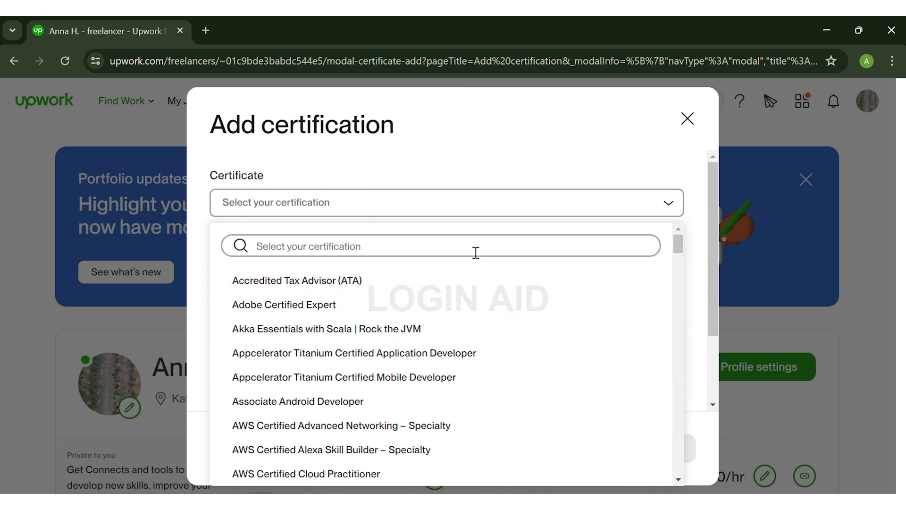
pyautogui.write('bus')
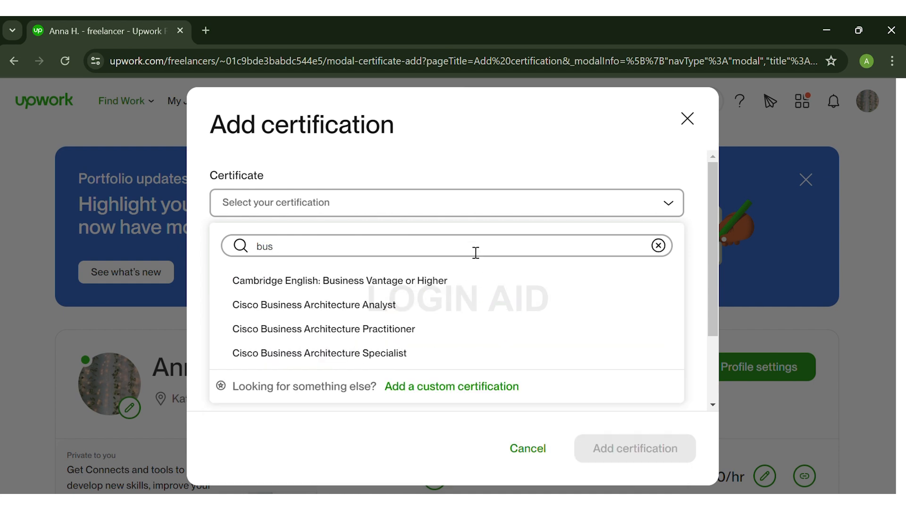
# Choose Cisco Business Architecture Analyst and set its issue date to May 10, 2024
pyautogui.click(313, 305)
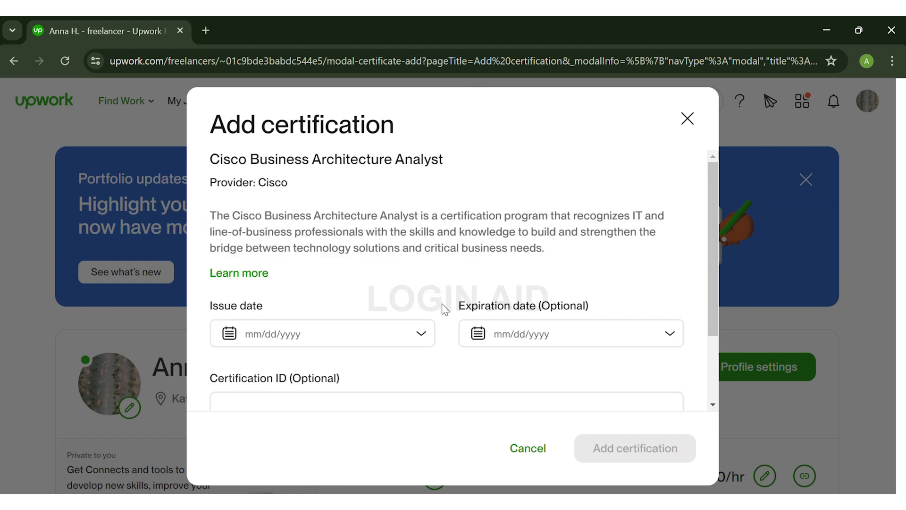
pyautogui.moveTo(423, 339)
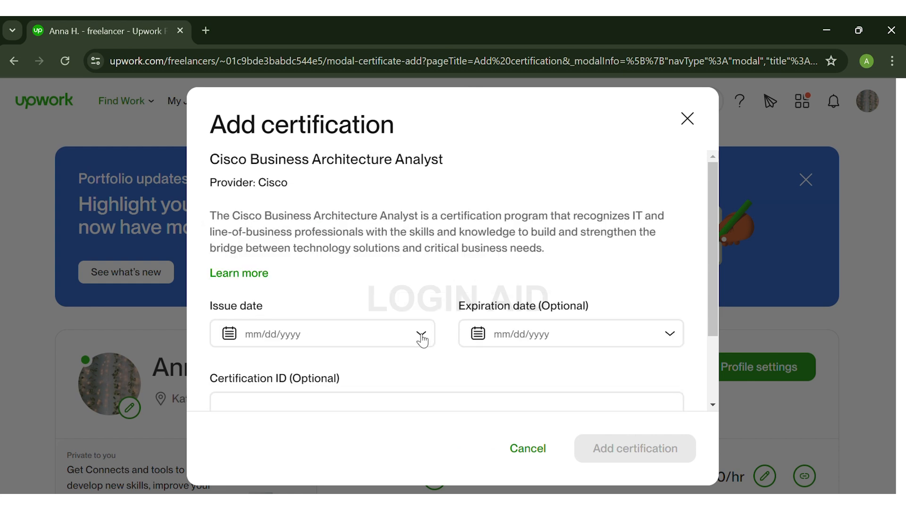
pyautogui.click(421, 333)
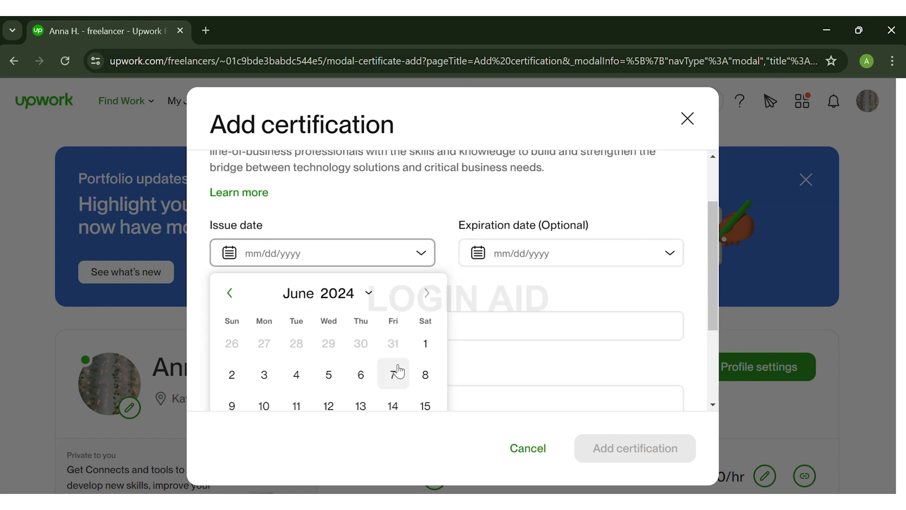
pyautogui.scroll(3)
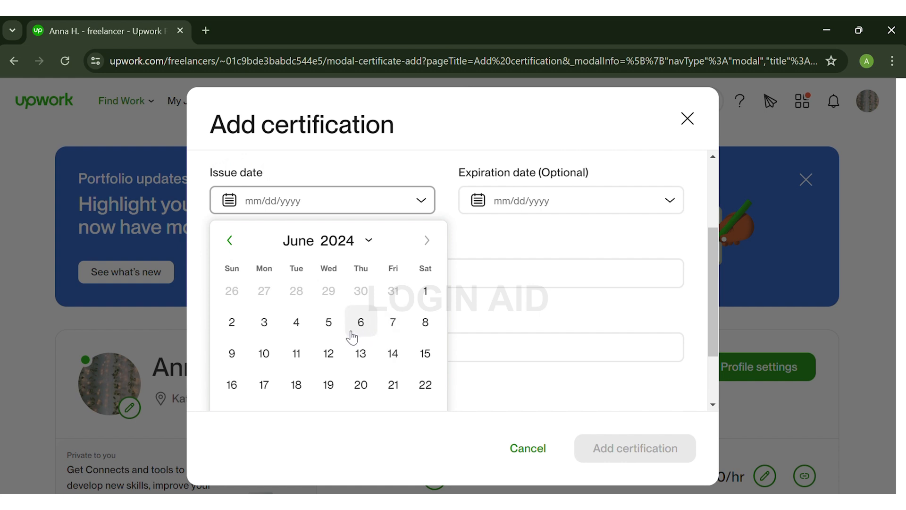
pyautogui.click(230, 239)
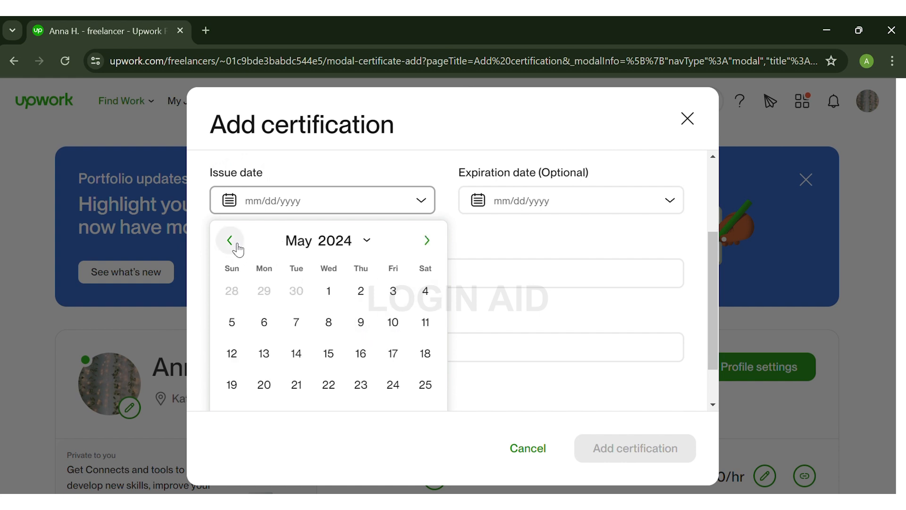
pyautogui.click(392, 322)
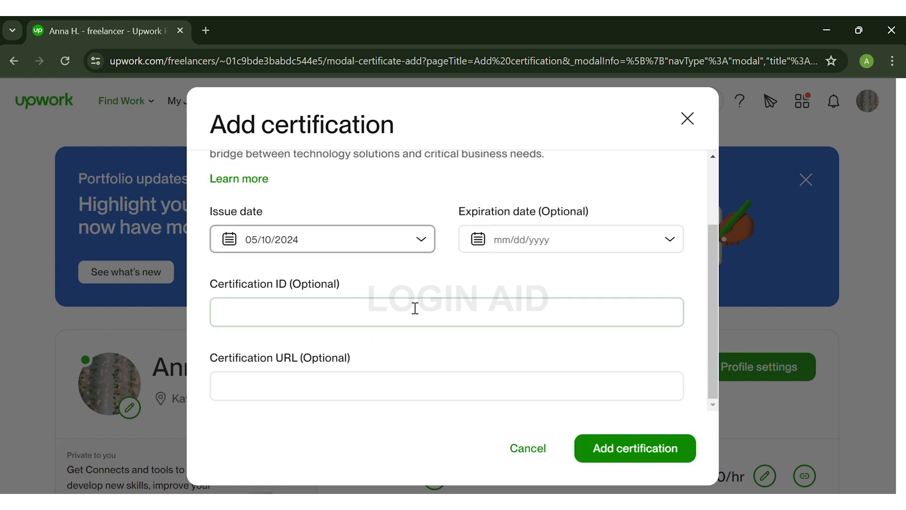
# Leave the expiration date unset and add the certification to the profile
pyautogui.click(570, 239)
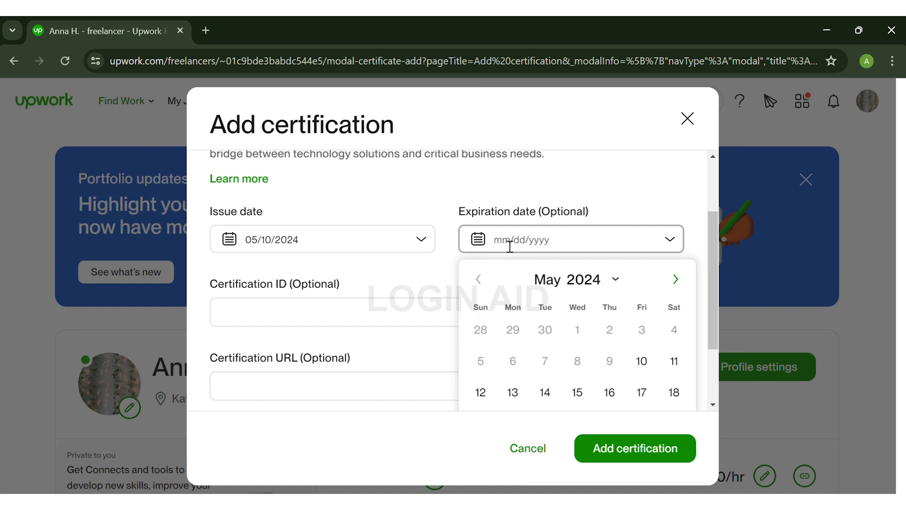
pyautogui.click(456, 219)
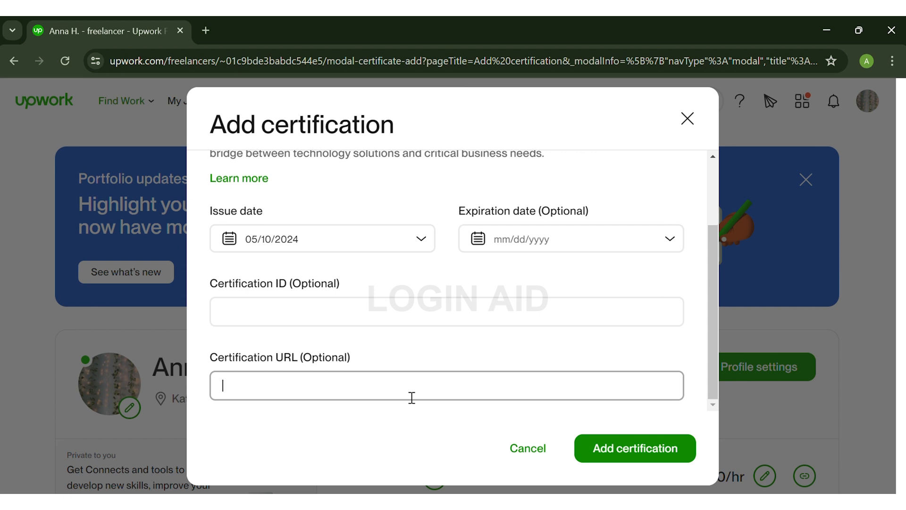
pyautogui.scroll(3)
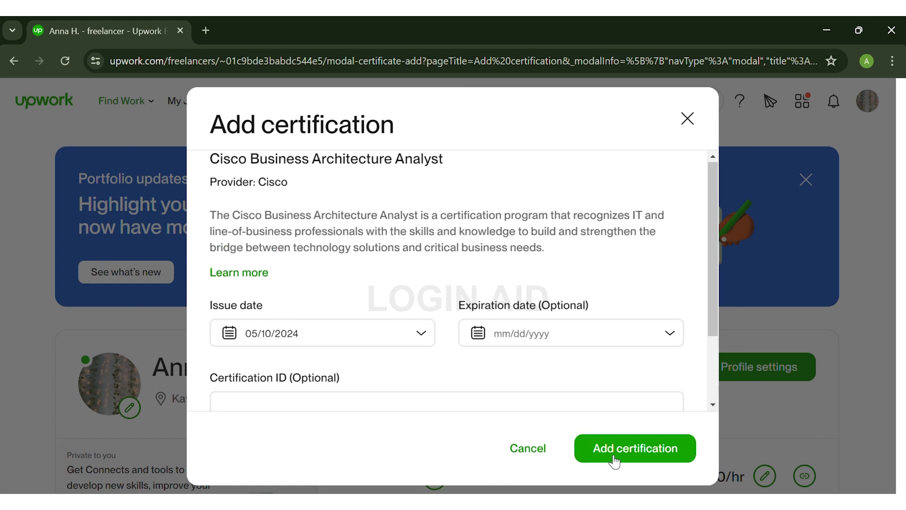
pyautogui.click(635, 449)
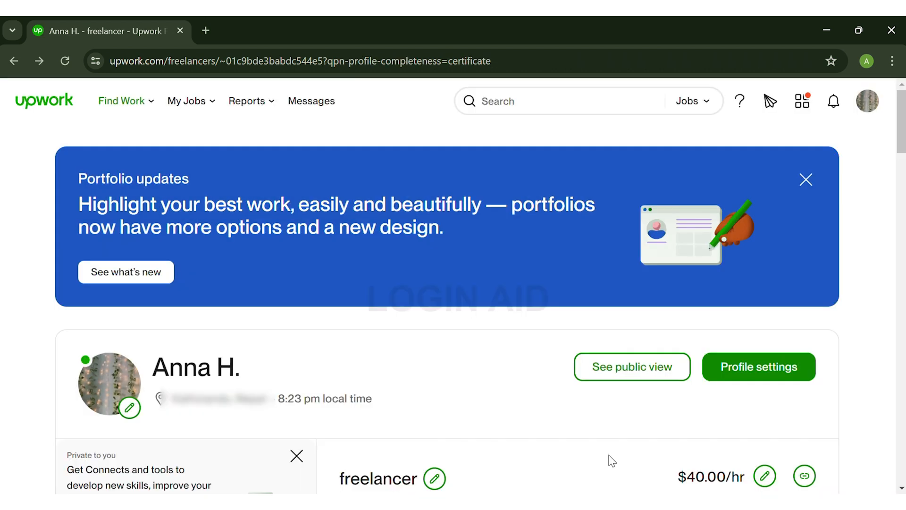
# Scroll the profile to the certifications section showing the Cisco entry issued May 2024
pyautogui.scroll(-3)
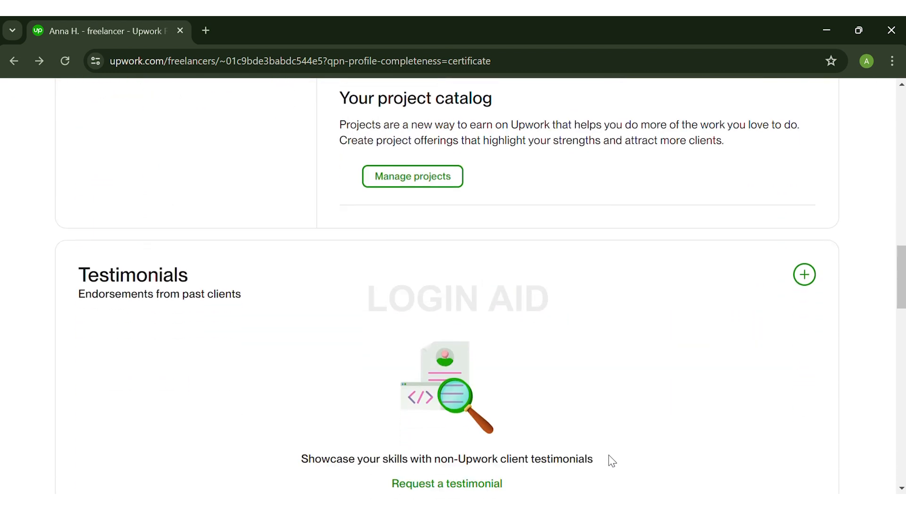
pyautogui.scroll(-3)
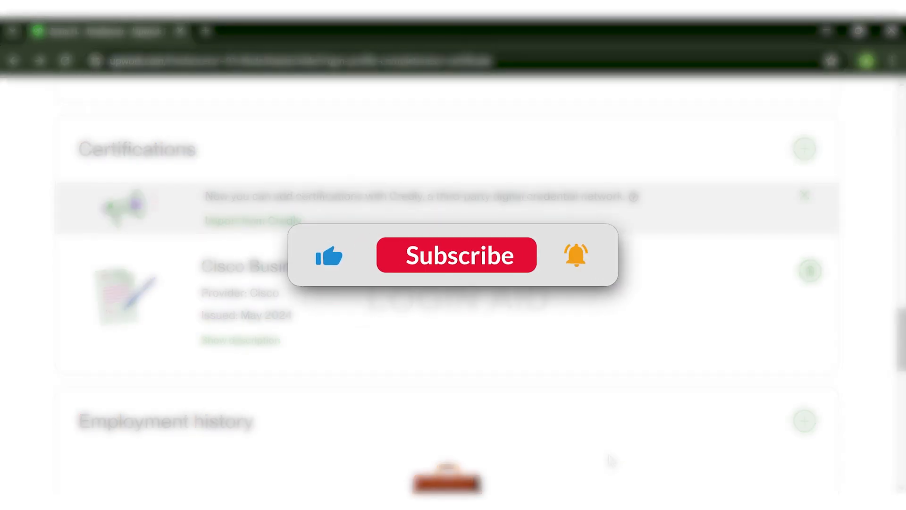
pyautogui.click(456, 255)
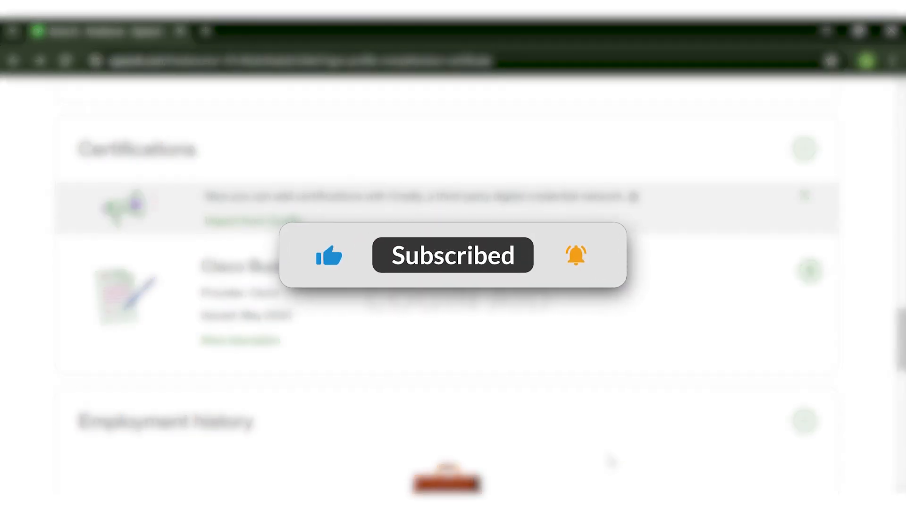